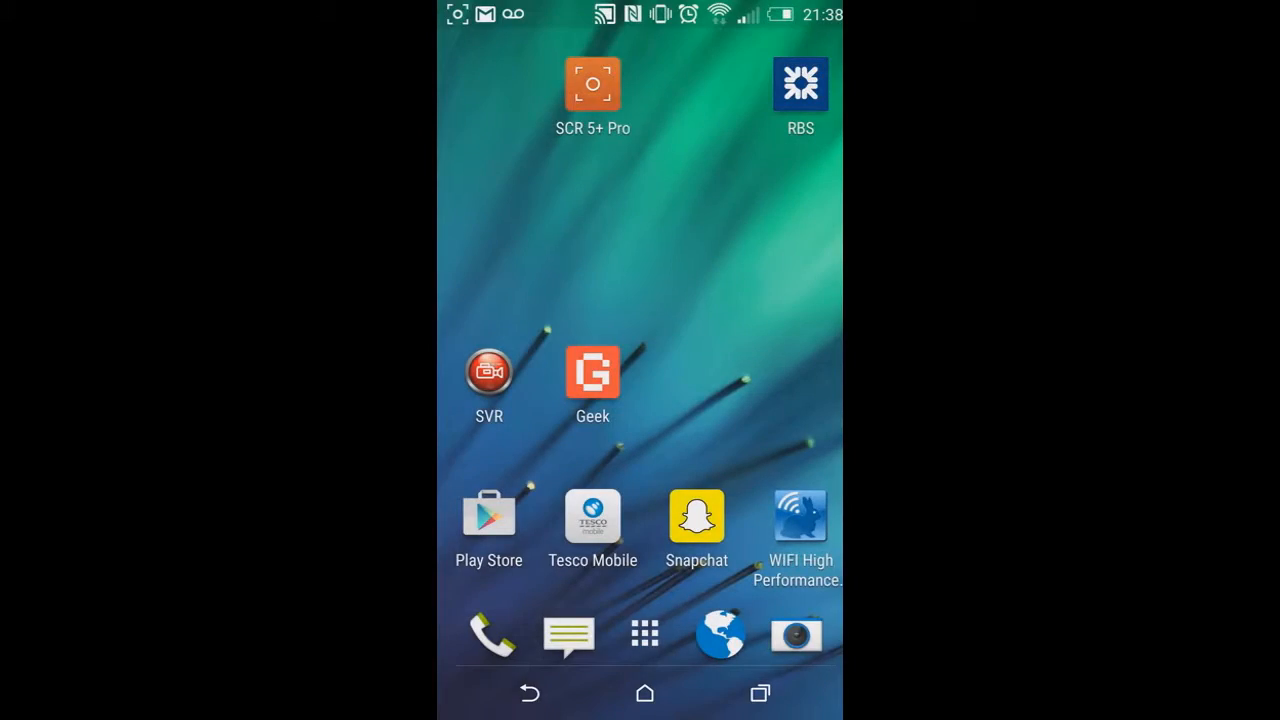
# - Show the full list of installed apps from the HTC Sense launcher dock
pyautogui.click(644, 636)
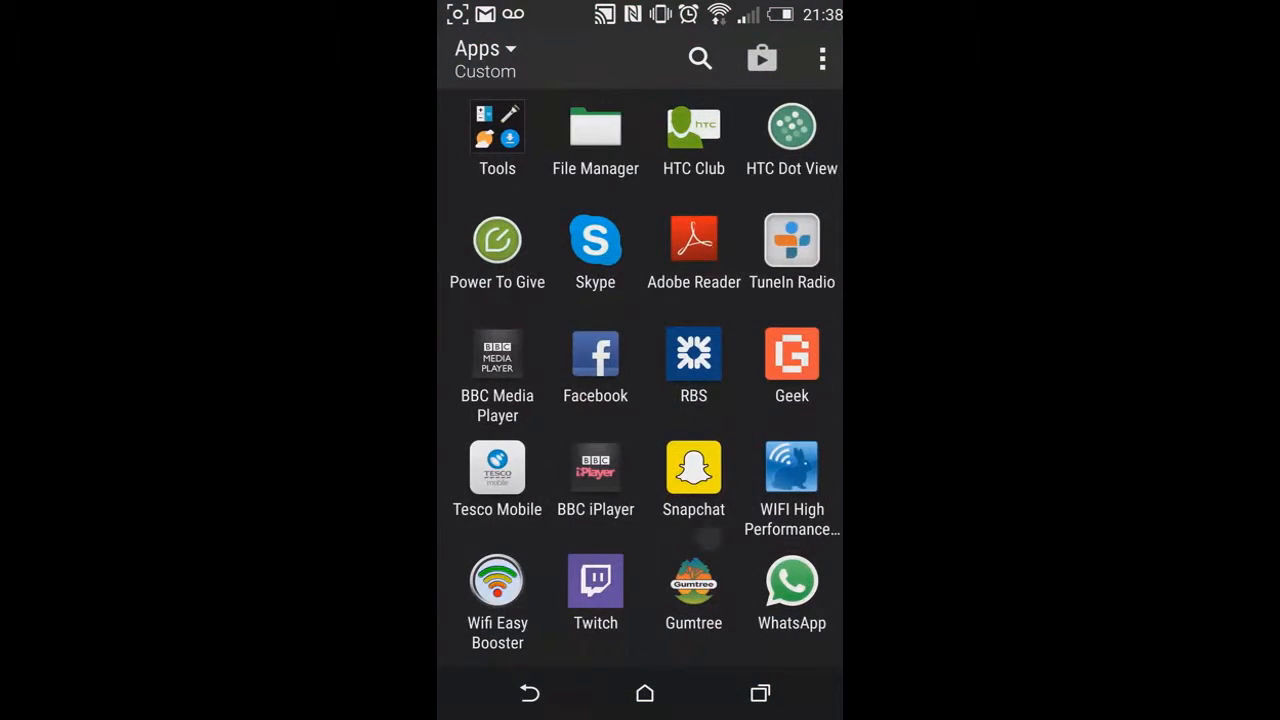
pyautogui.scroll(-3)
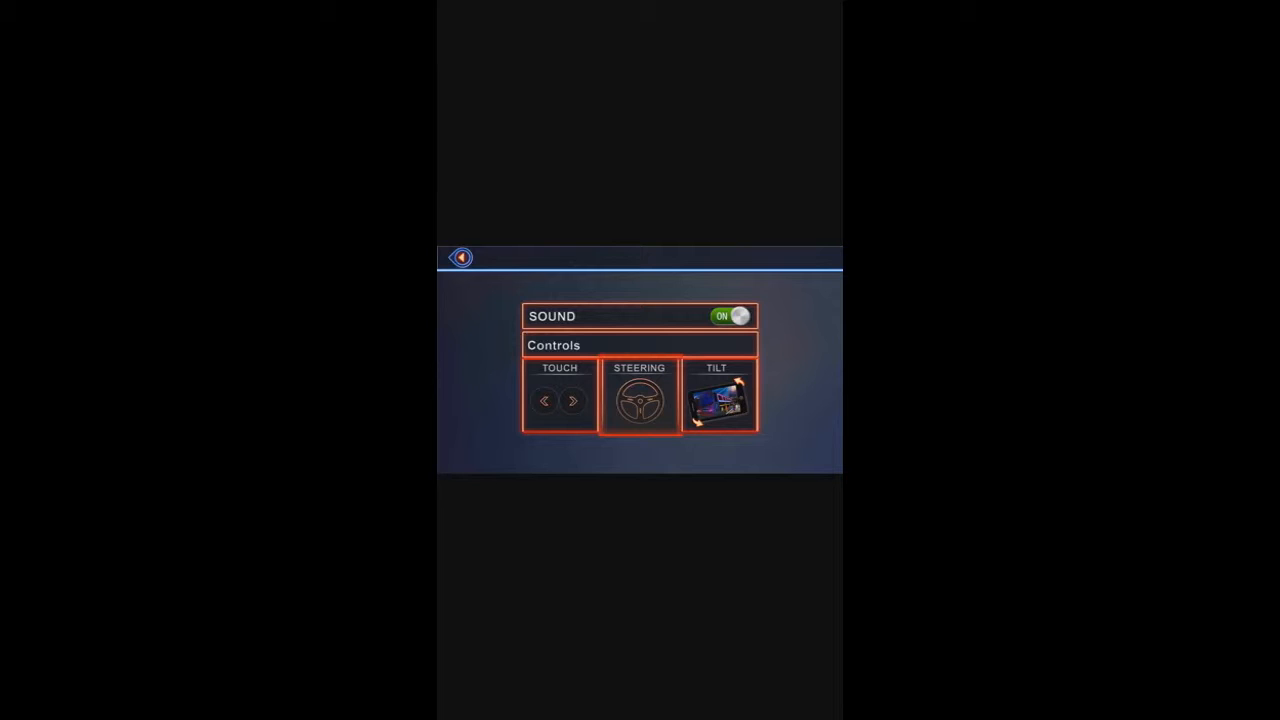
# - Keep Sound on and choose Steering controls in the game's Settings
pyautogui.click(460, 256)
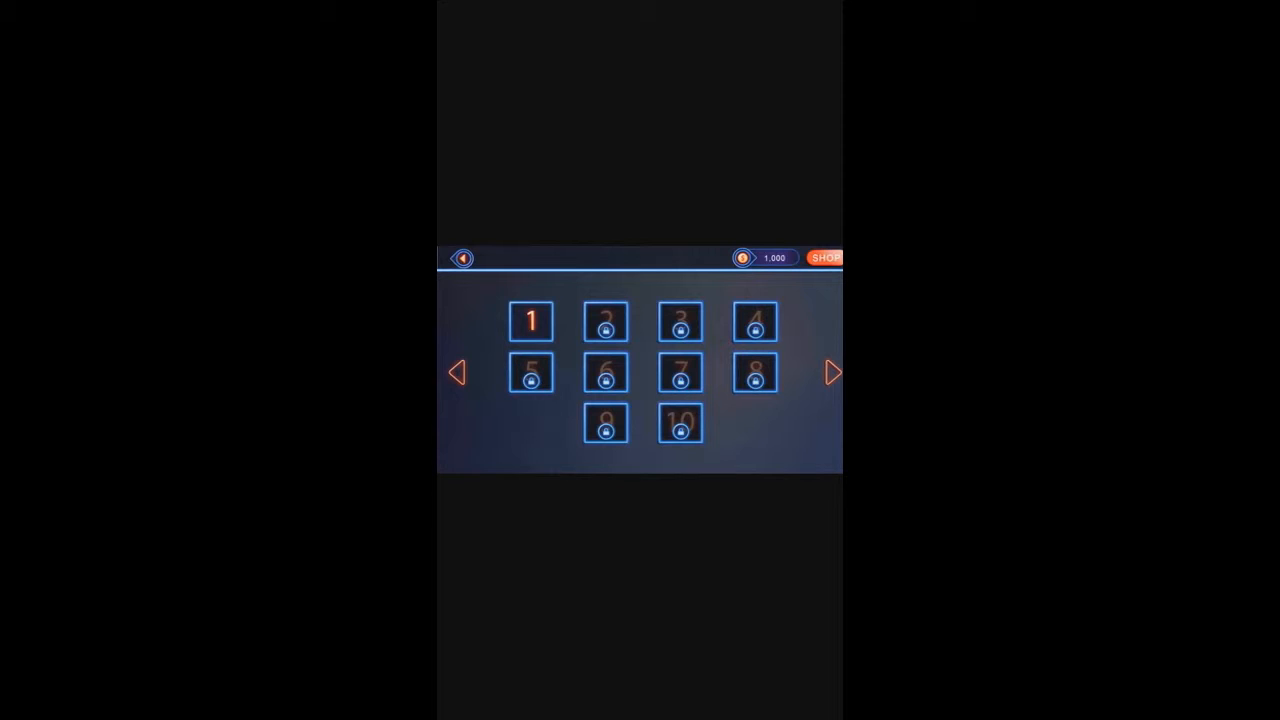
pyautogui.click(530, 320)
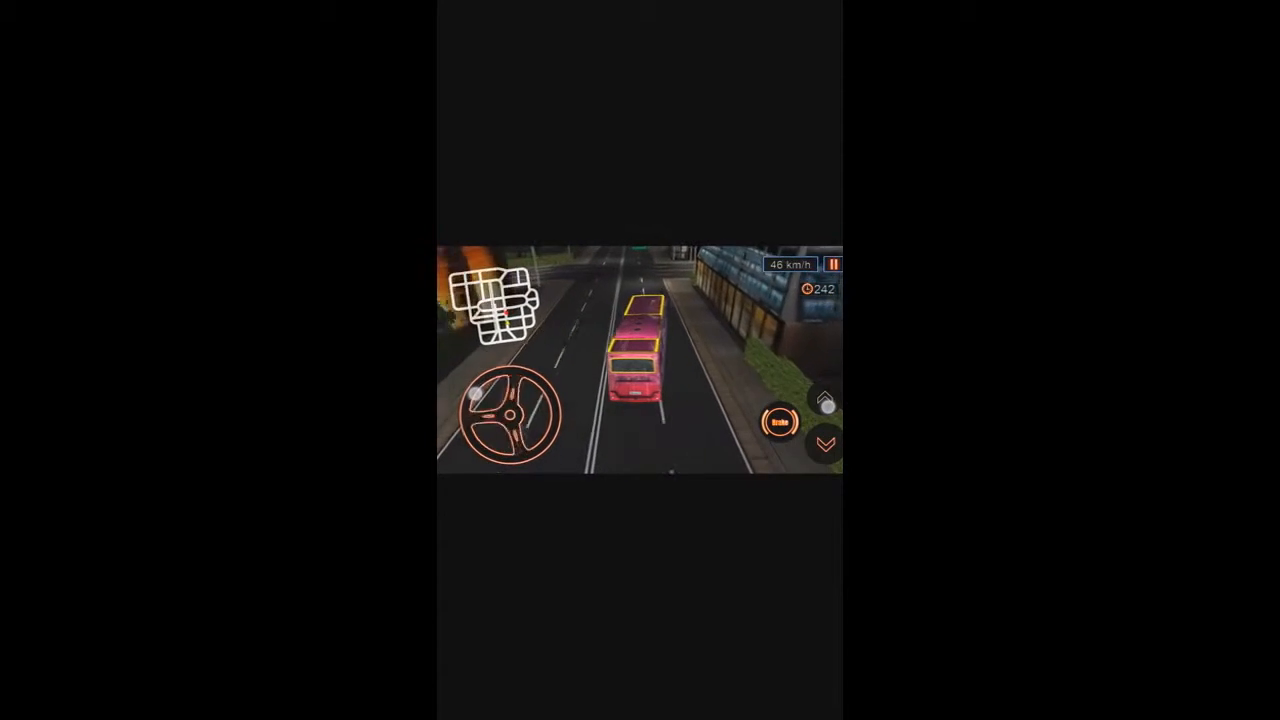
# - Brake the bus to a stop inside the green pickup bay beside the passenger
pyautogui.click(780, 424)
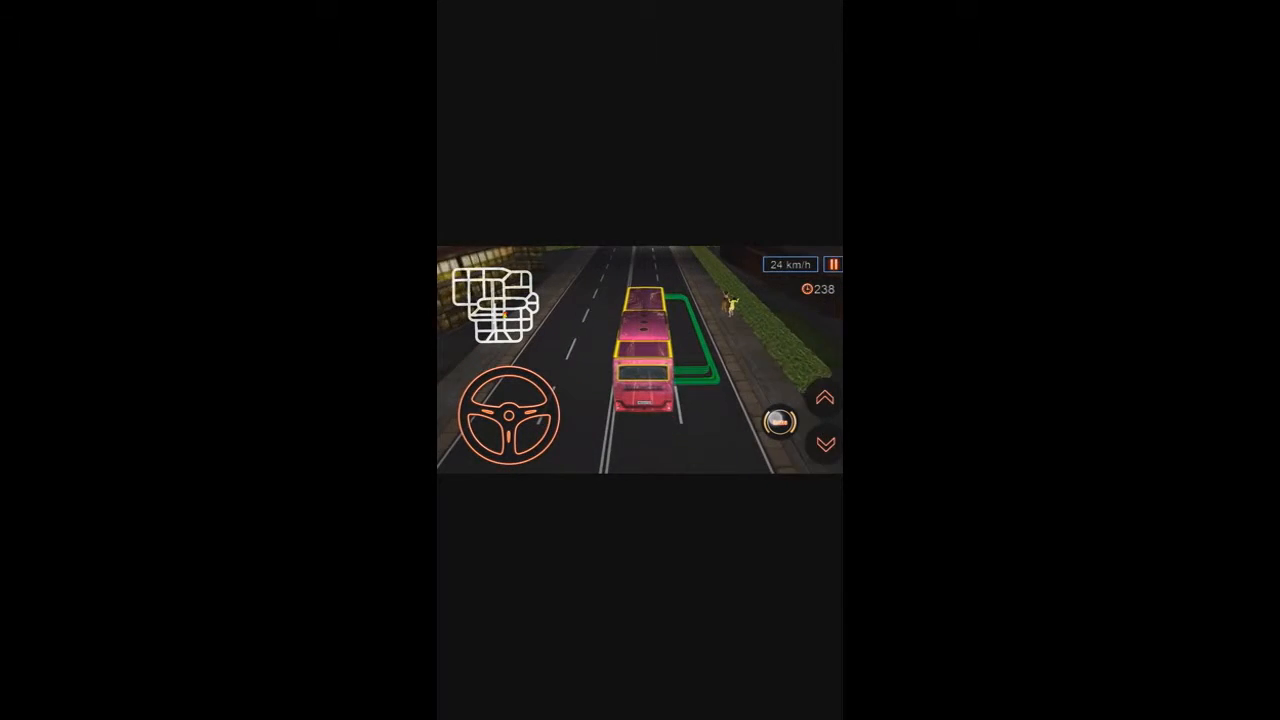
pyautogui.click(780, 422)
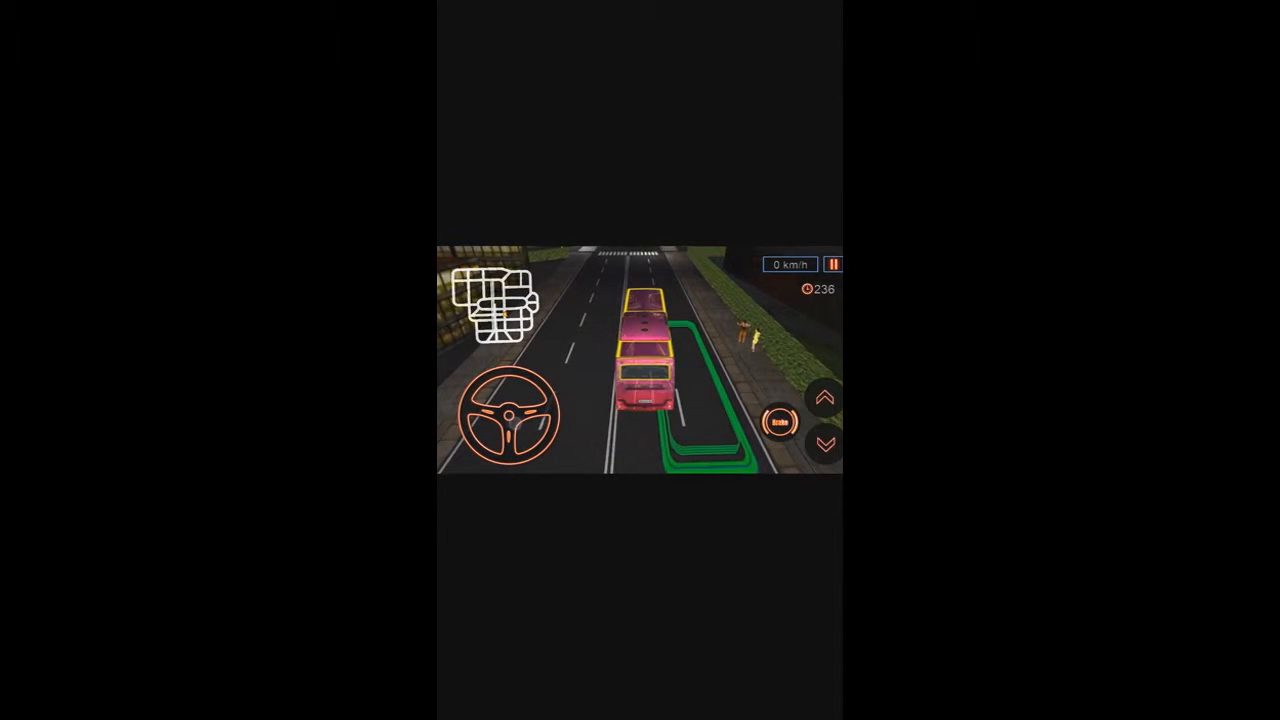